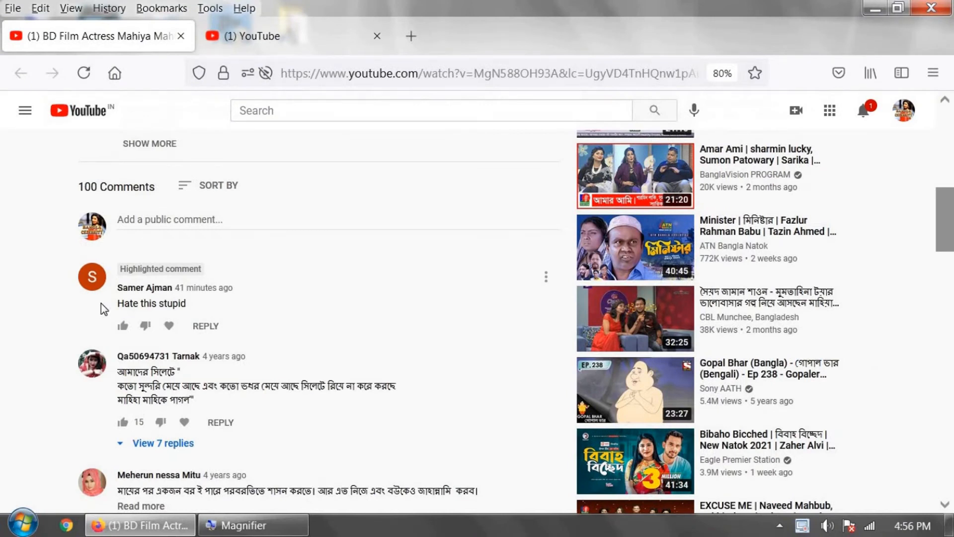
- Go to the YouTube home tab and show the BD CELEBRITIES account menu from the avatar
left_click(262, 36)
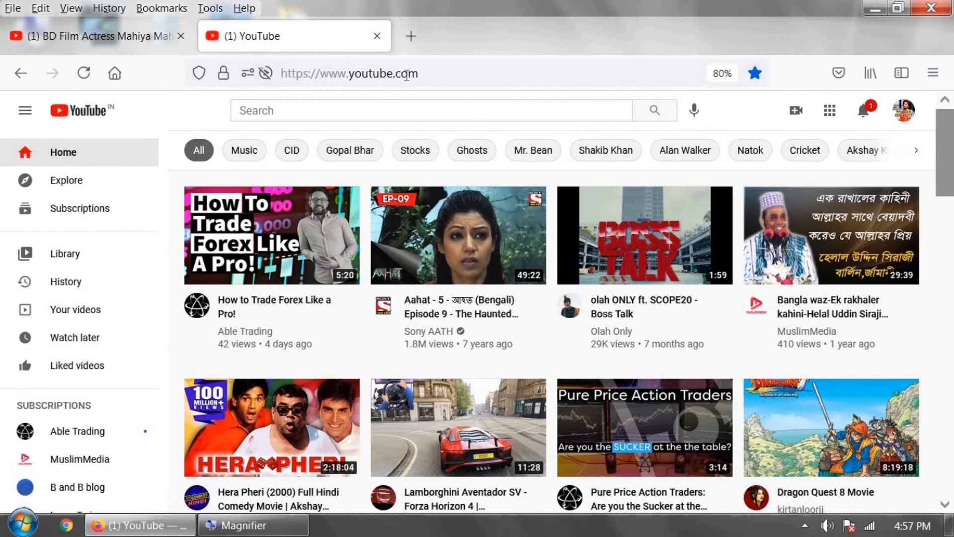
mouse_move(906, 110)
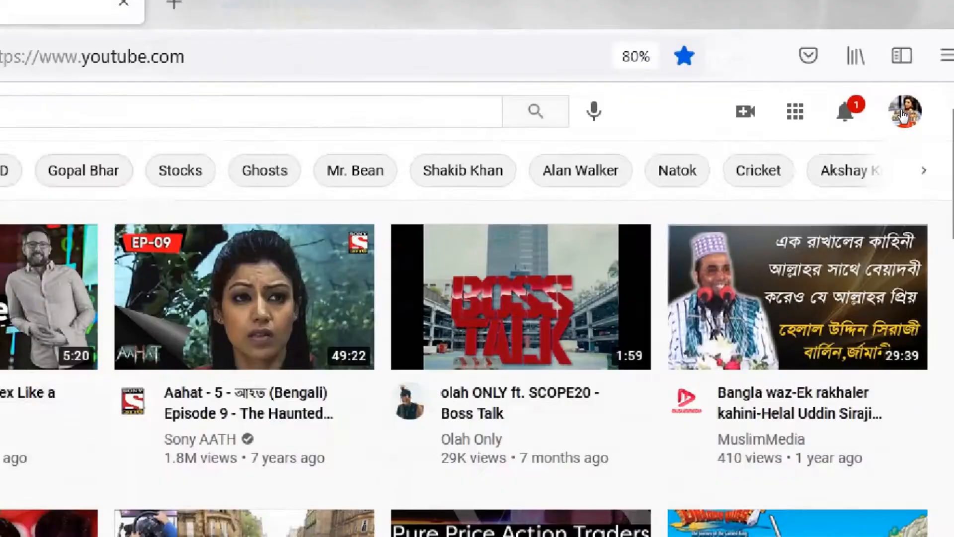
left_click(903, 111)
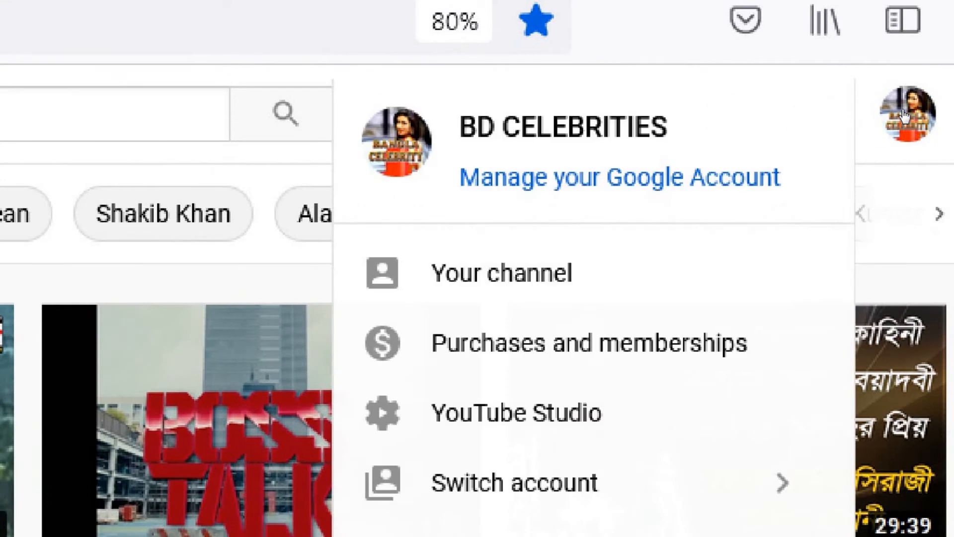
scroll("down", 3)
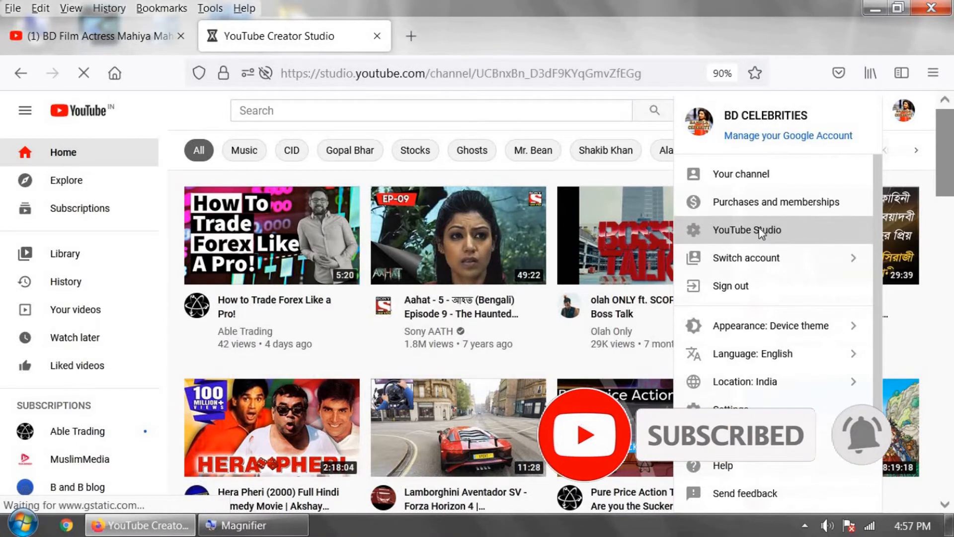
- Enter YouTube Studio for the channel and bring up its Settings dialog
left_click(747, 230)
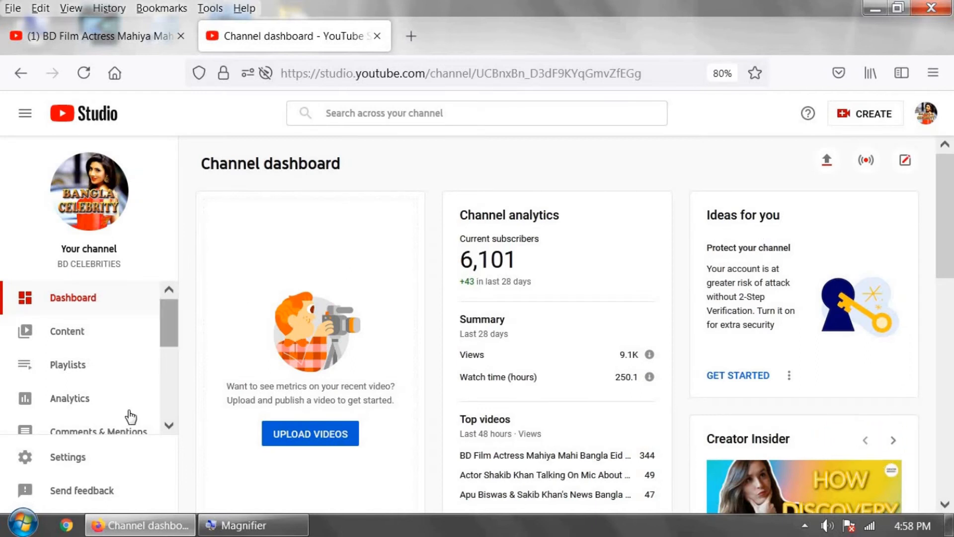
mouse_move(66, 465)
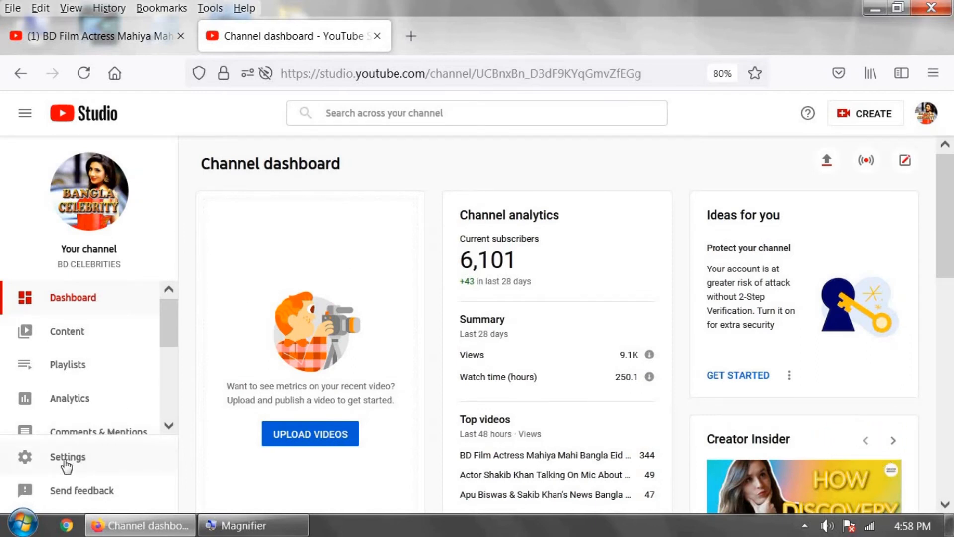
left_click(67, 457)
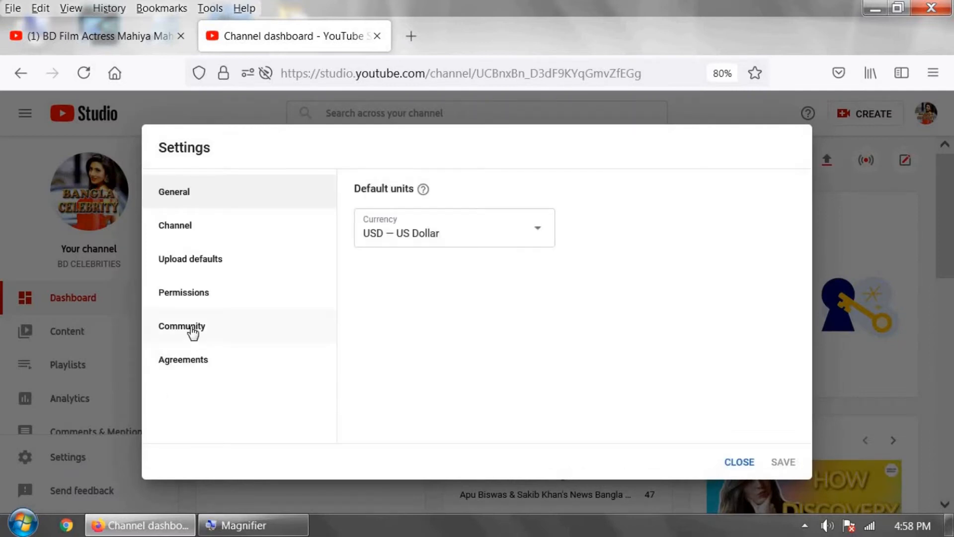
- In Community automated filters, enter 'stupid, hate,' as blocked words
left_click(180, 326)
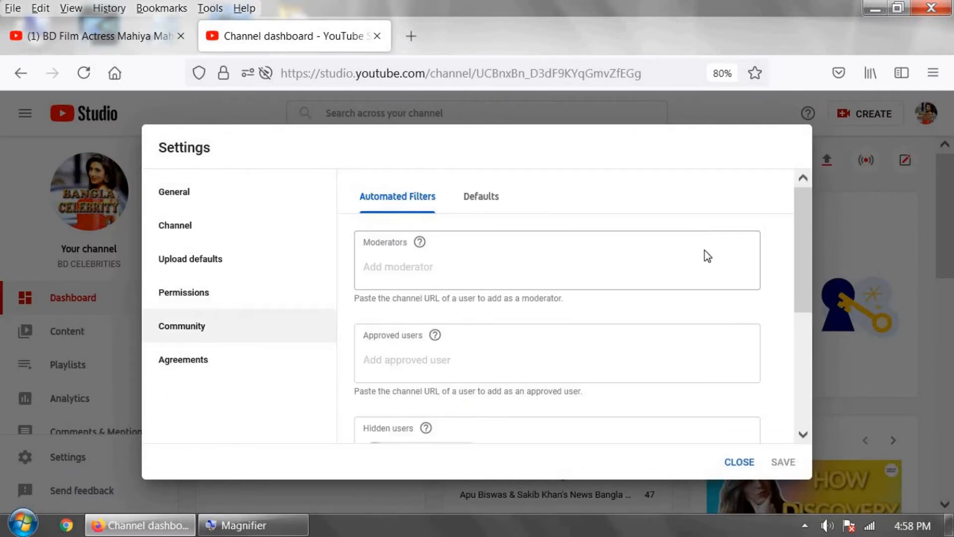
scroll("down", 3)
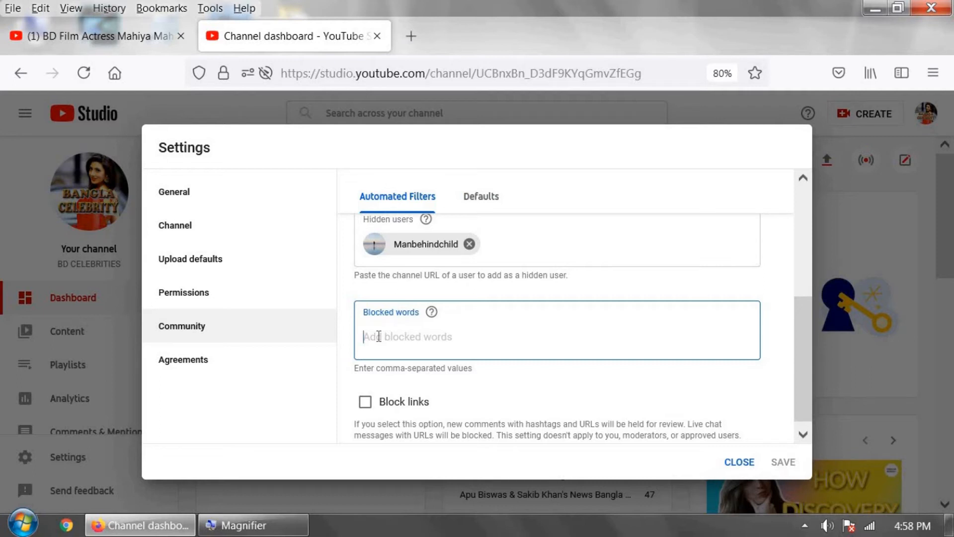
type("stu")
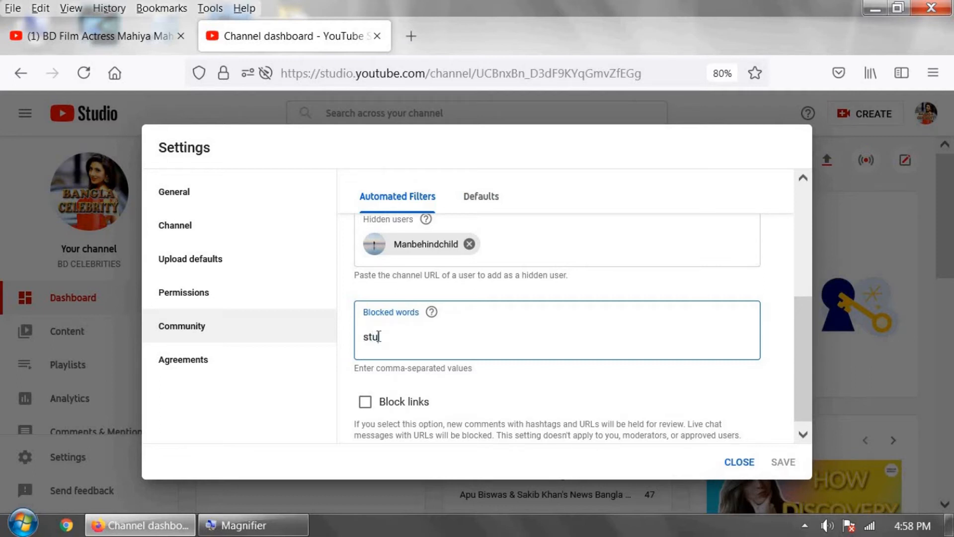
type("pid")
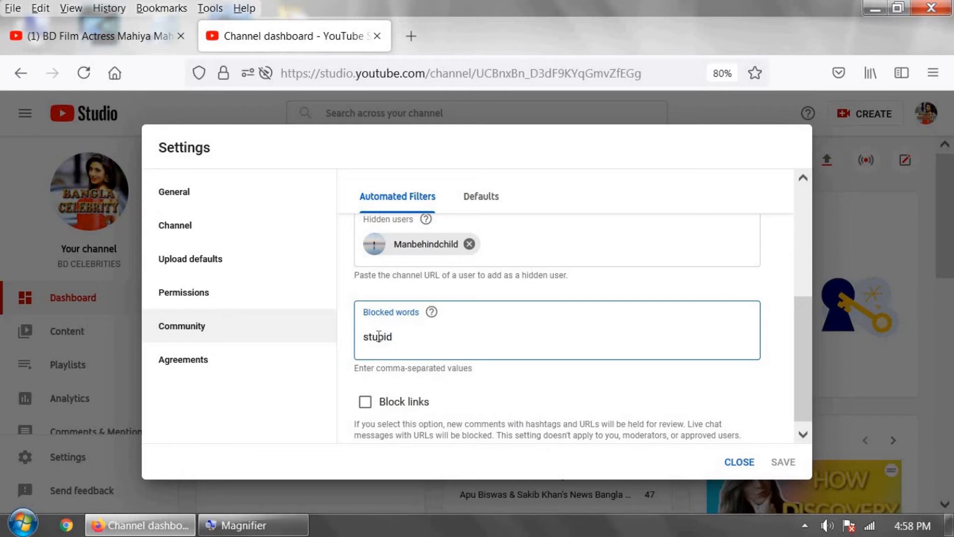
type("h")
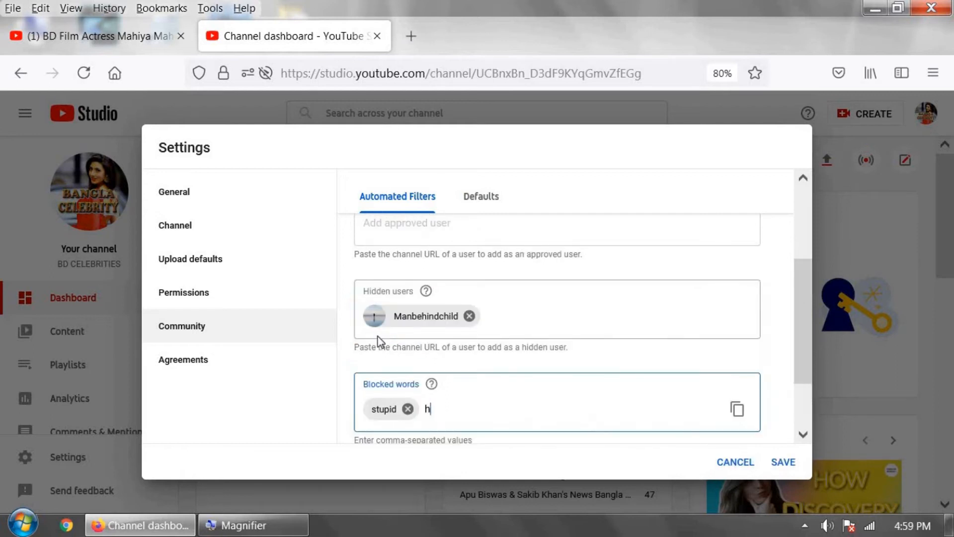
type("ate,")
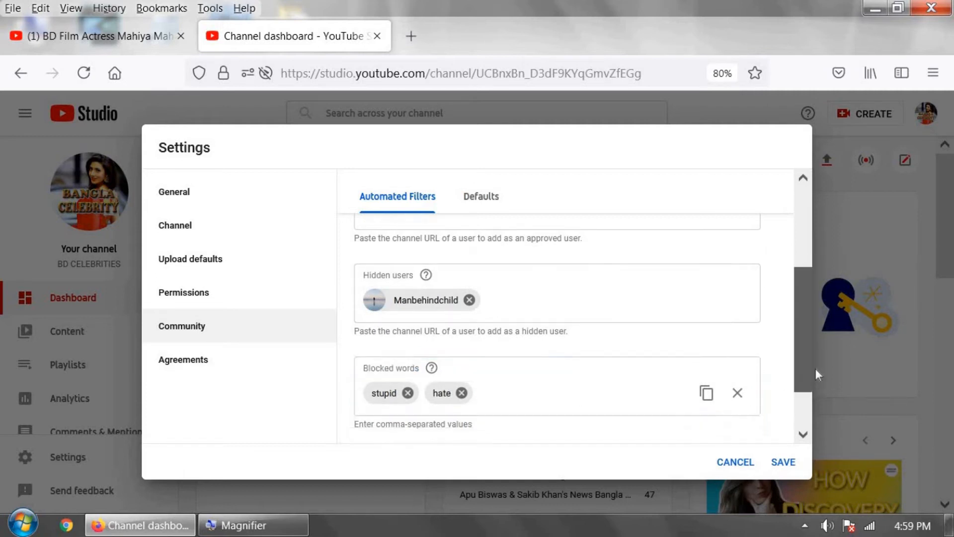
scroll("down", 3)
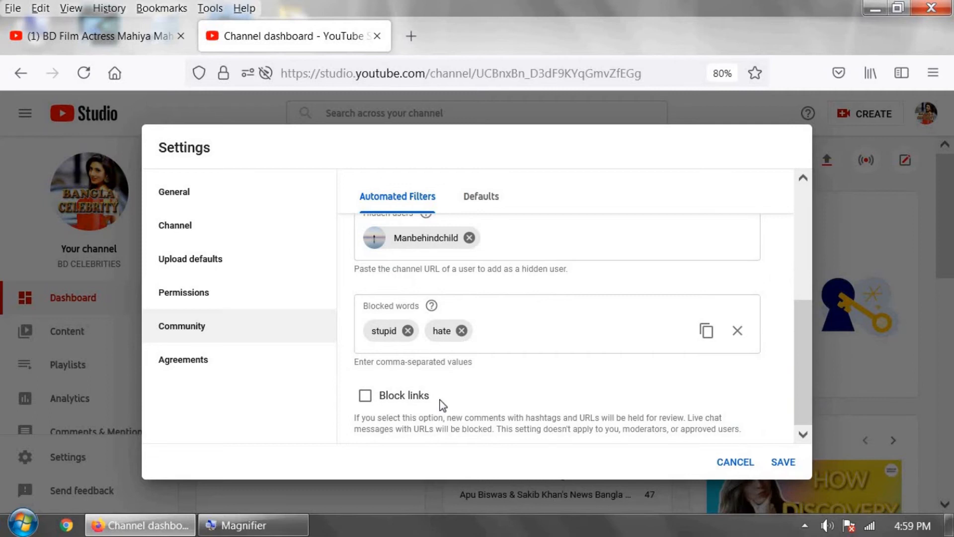
left_click(365, 395)
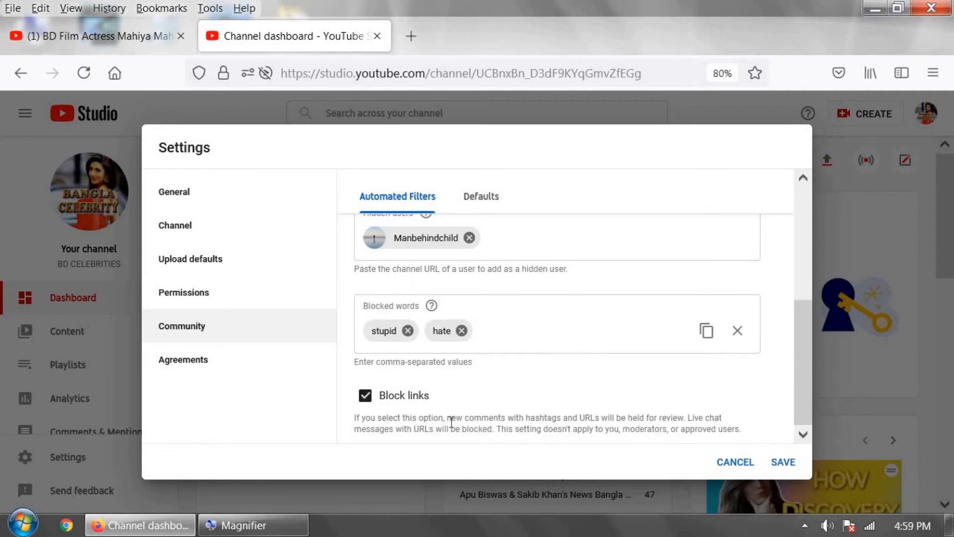
double_click(587, 417)
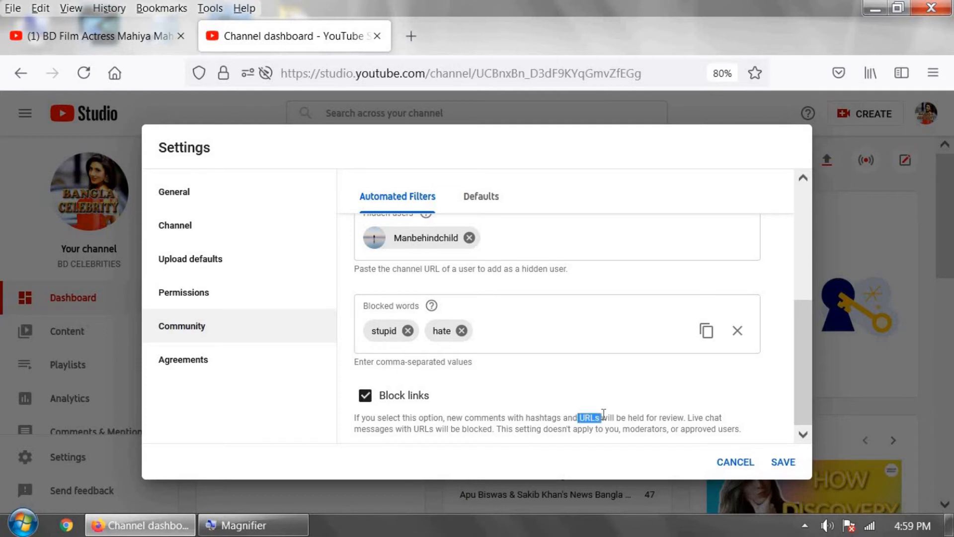
scroll("up", 3)
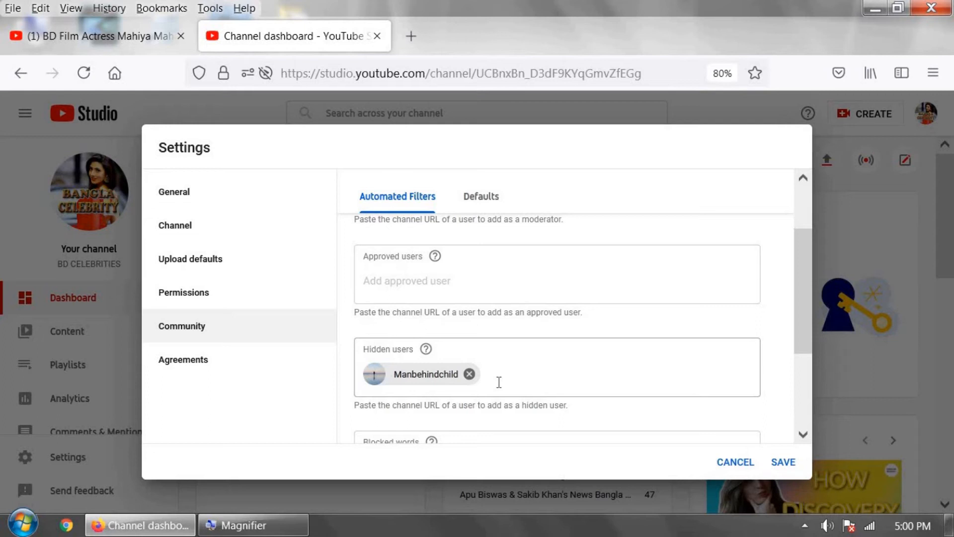
mouse_move(496, 364)
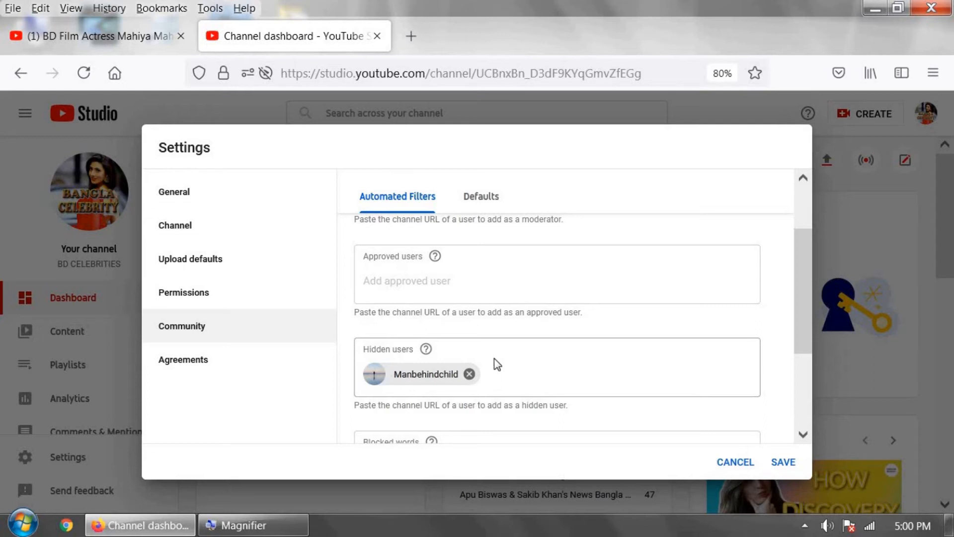
scroll("up", 3)
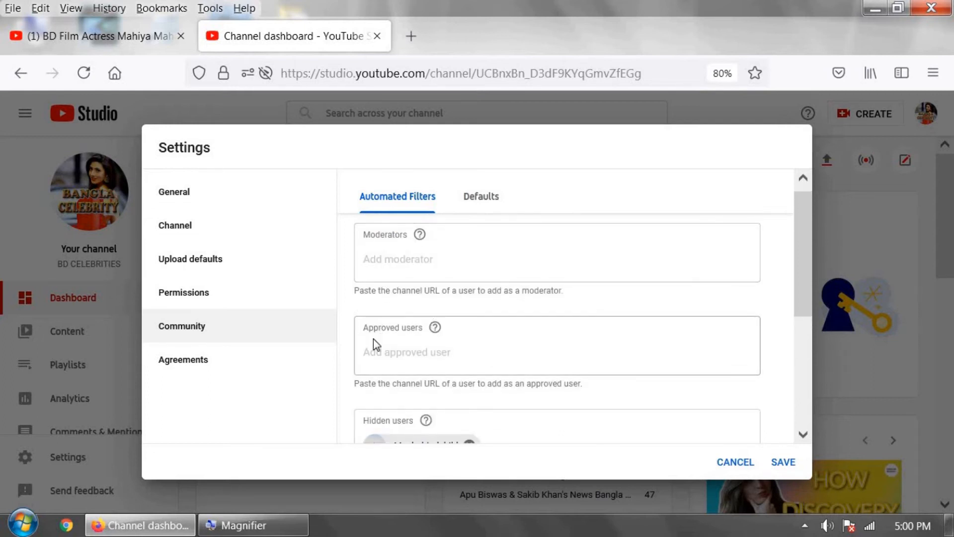
mouse_move(415, 337)
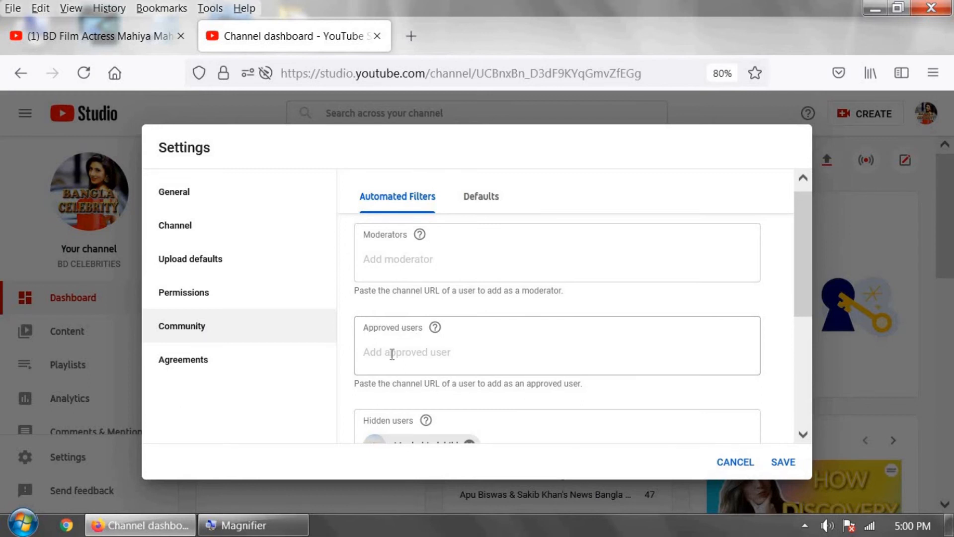
mouse_move(392, 341)
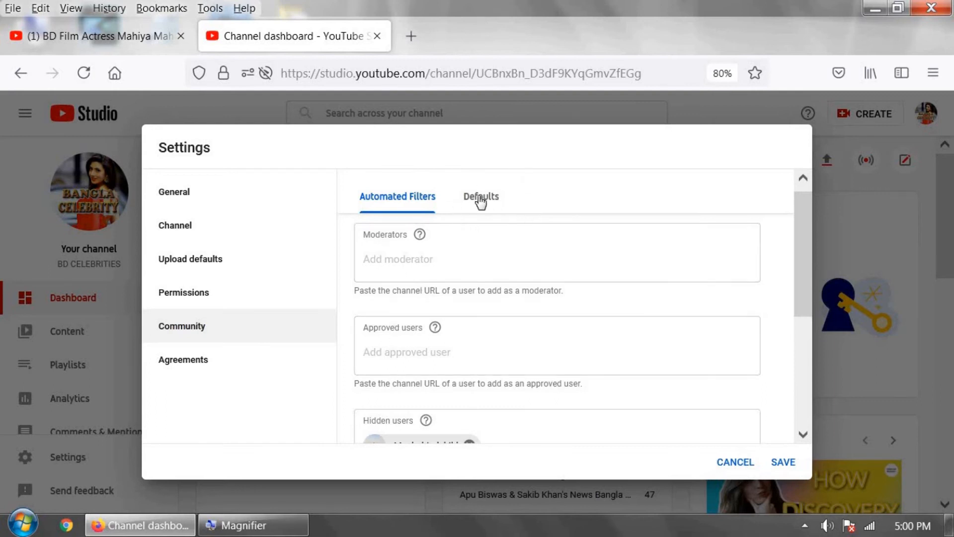
- In Community Defaults, set Comments on your channel to Hold all comments for review
left_click(480, 195)
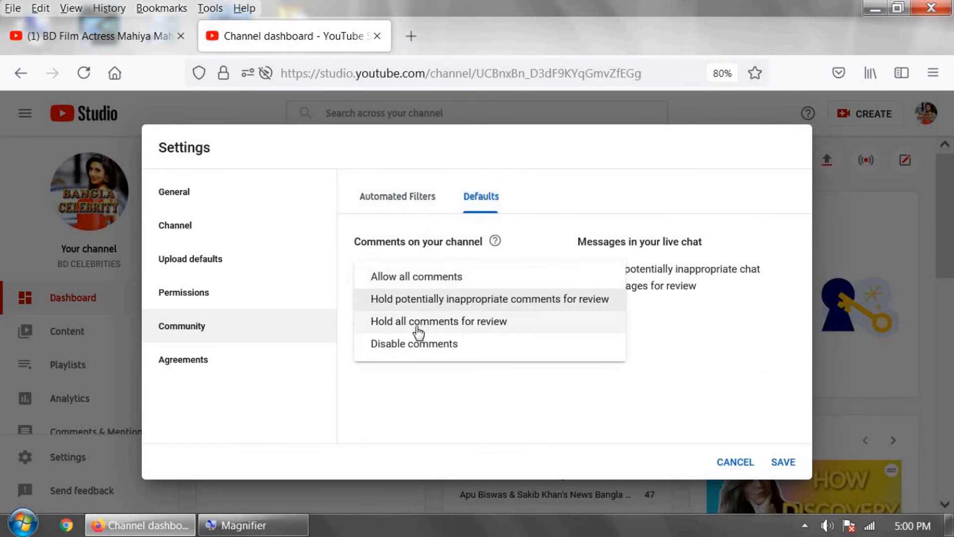
left_click(437, 321)
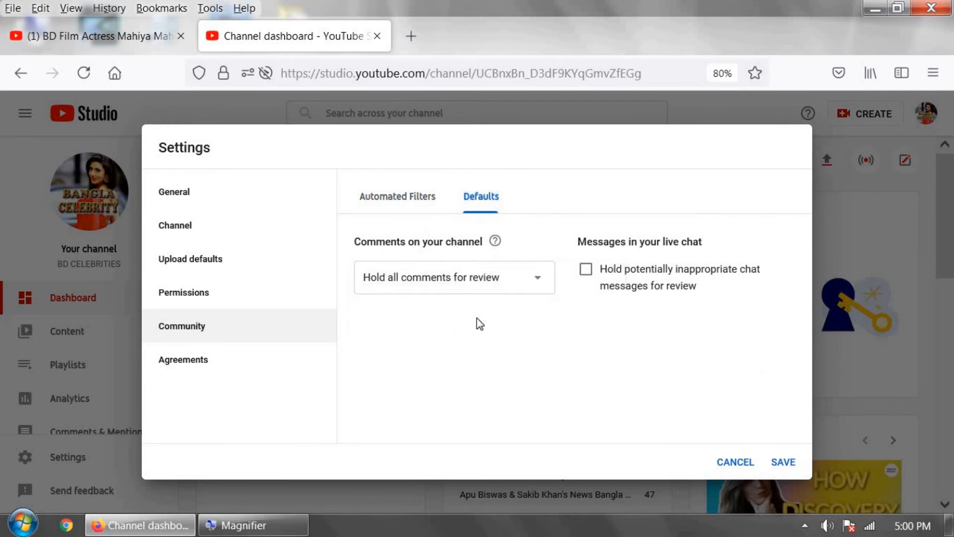
mouse_move(354, 315)
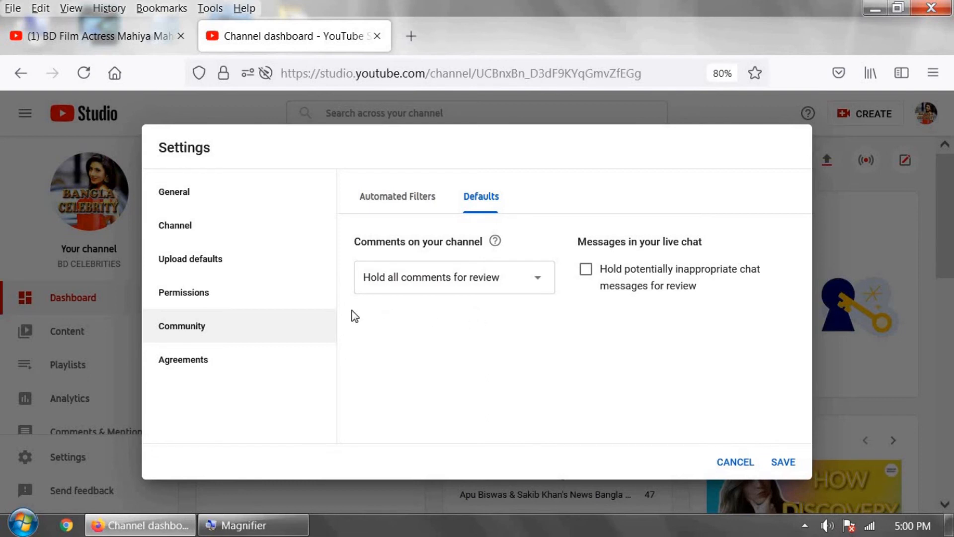
mouse_move(370, 327)
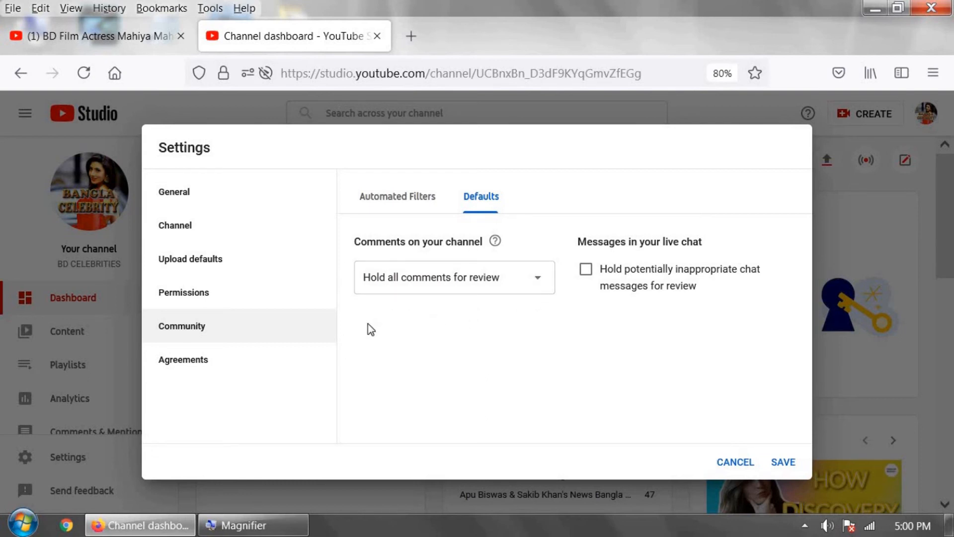
mouse_move(407, 327)
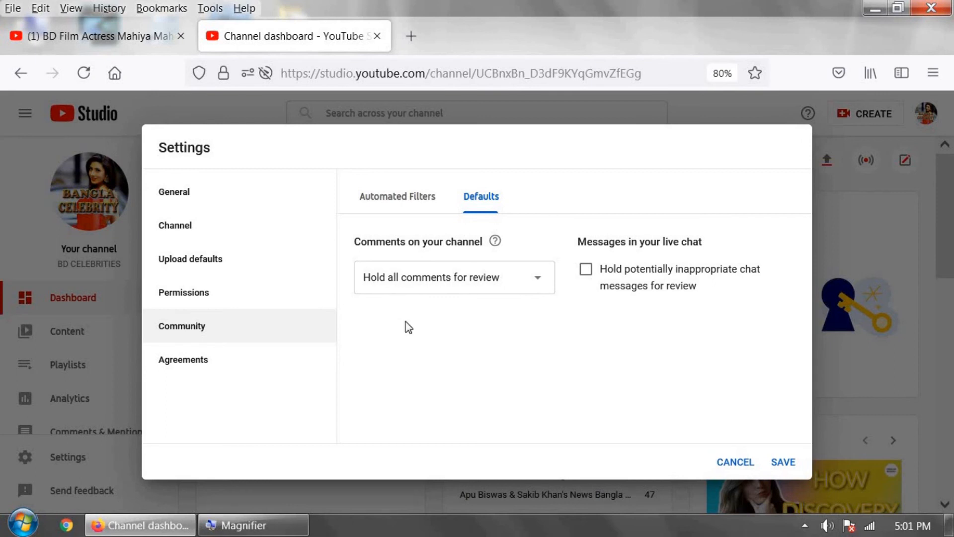
mouse_move(512, 285)
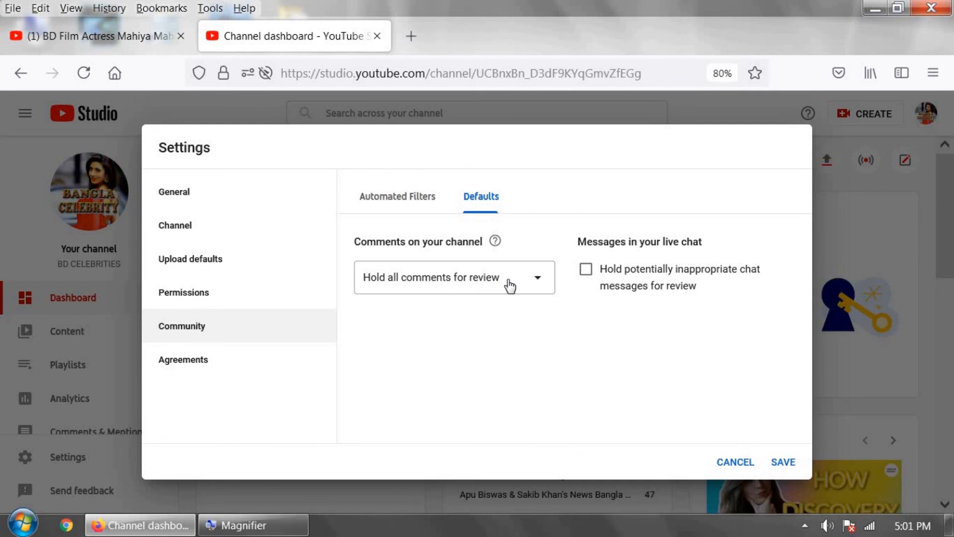
mouse_move(788, 467)
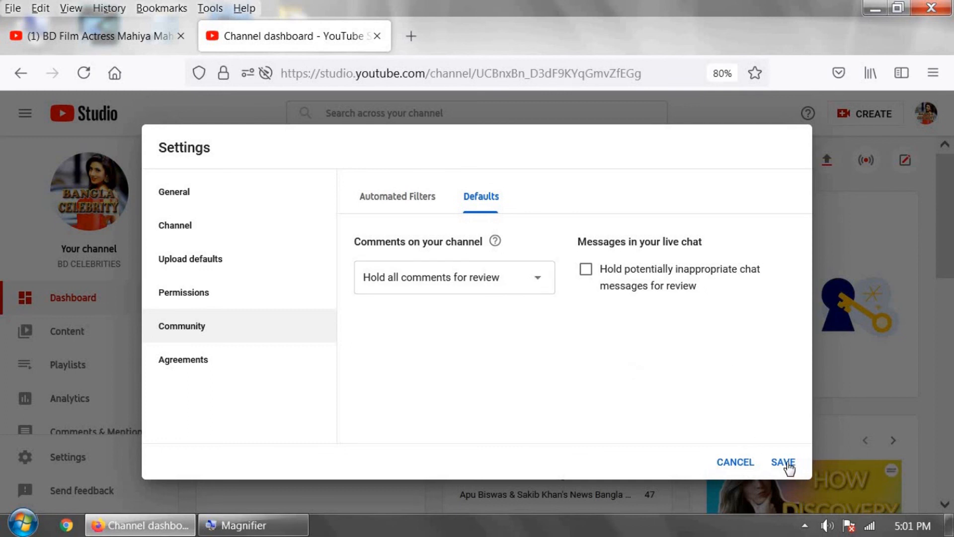
- Save the community settings and return to the channel dashboard
left_click(782, 462)
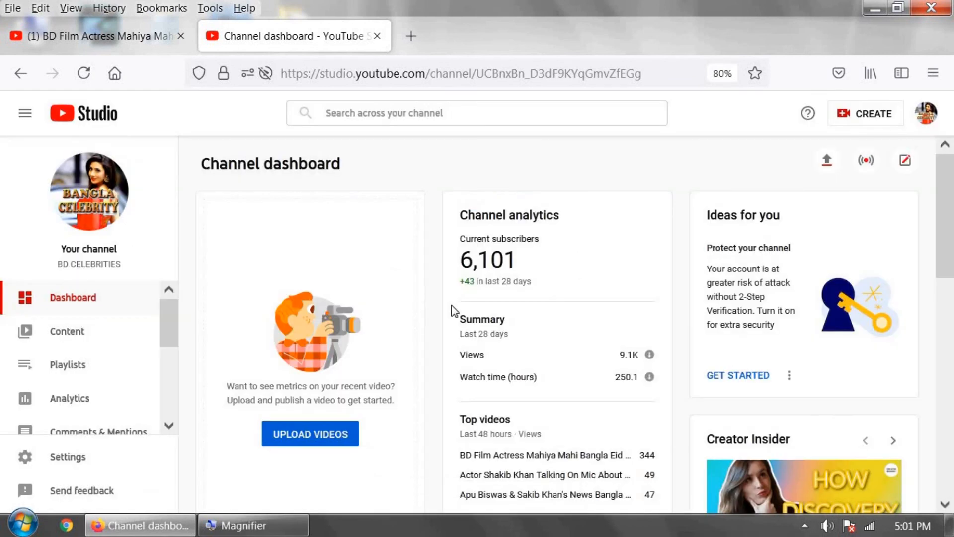
mouse_move(350, 187)
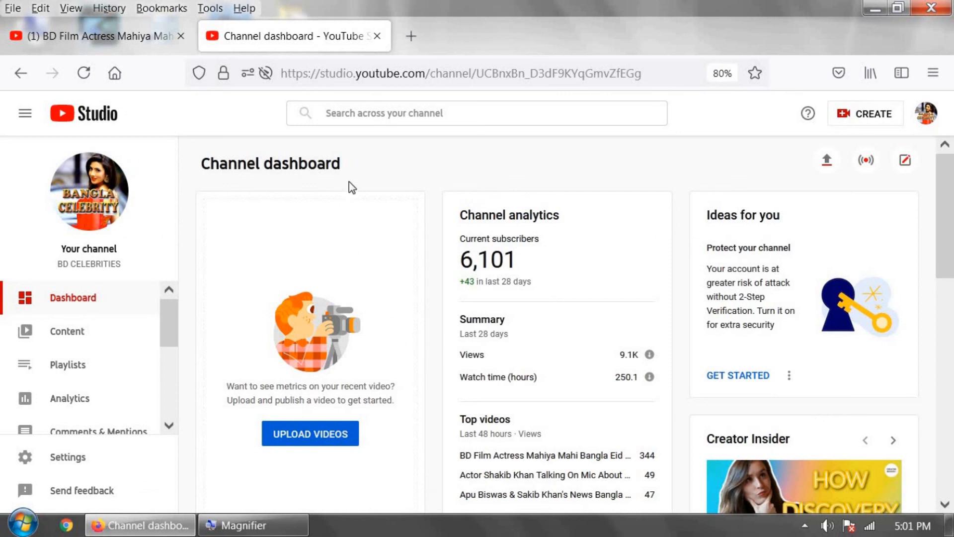
mouse_move(385, 173)
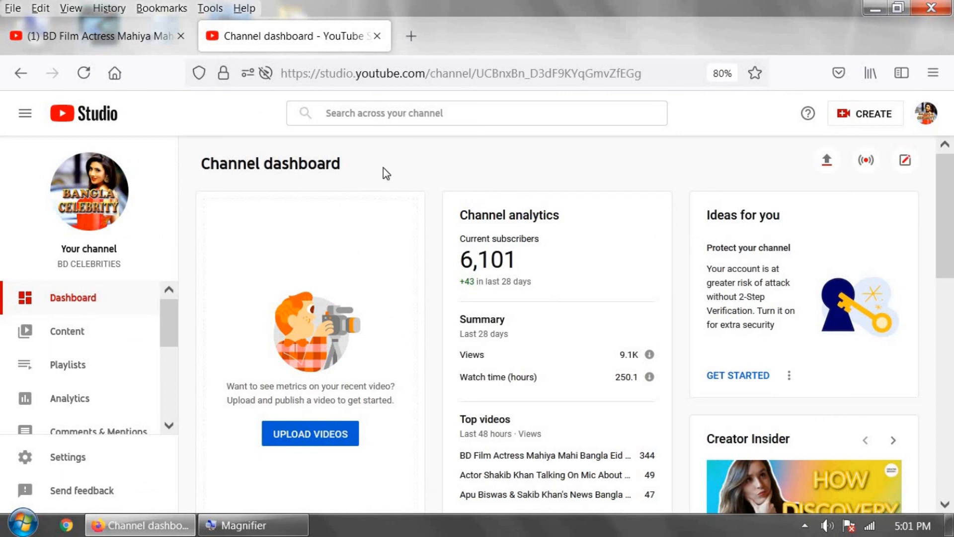
mouse_move(378, 36)
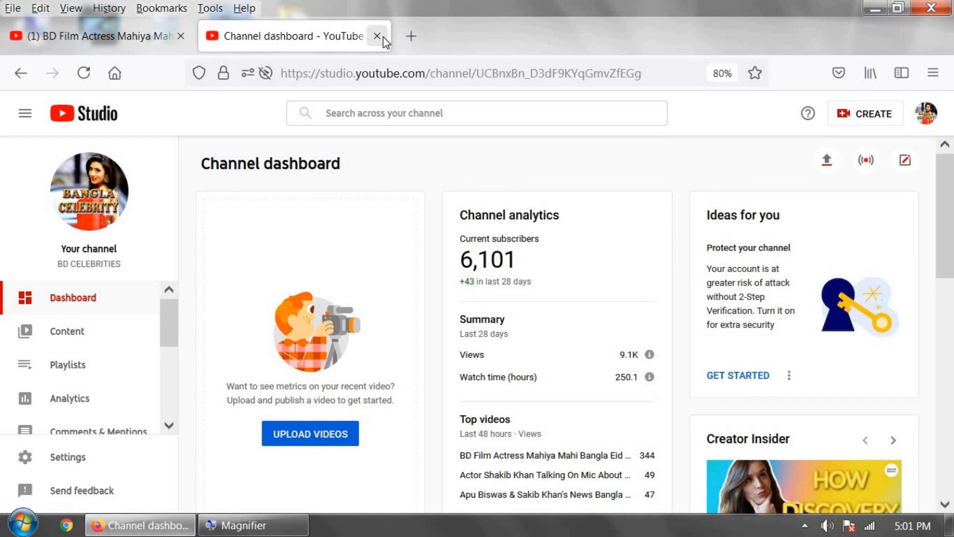